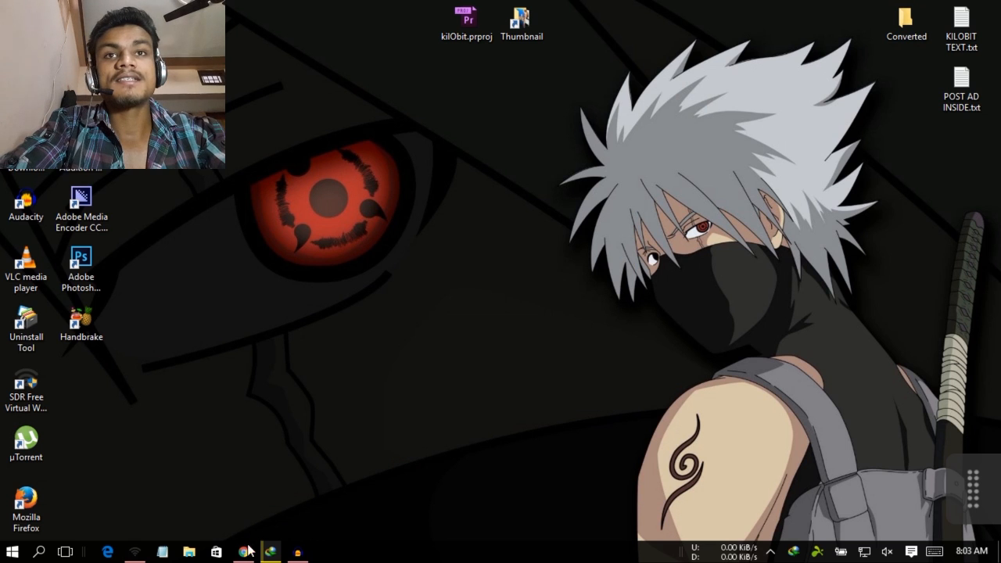
Step: Bring up the SM-N910C firmware page in Chrome and scroll to the firmware table
left_click(243, 552)
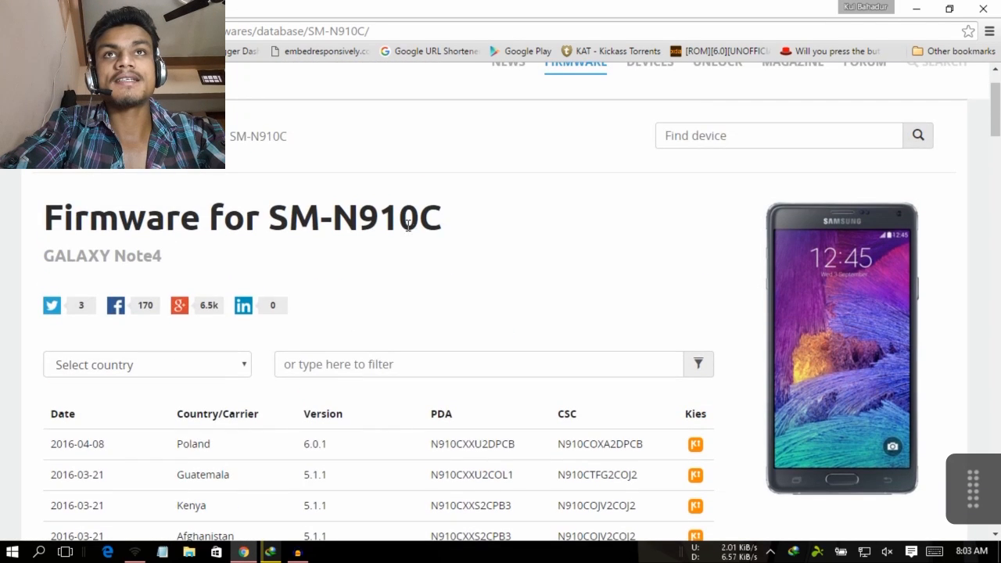
scroll("down", 3)
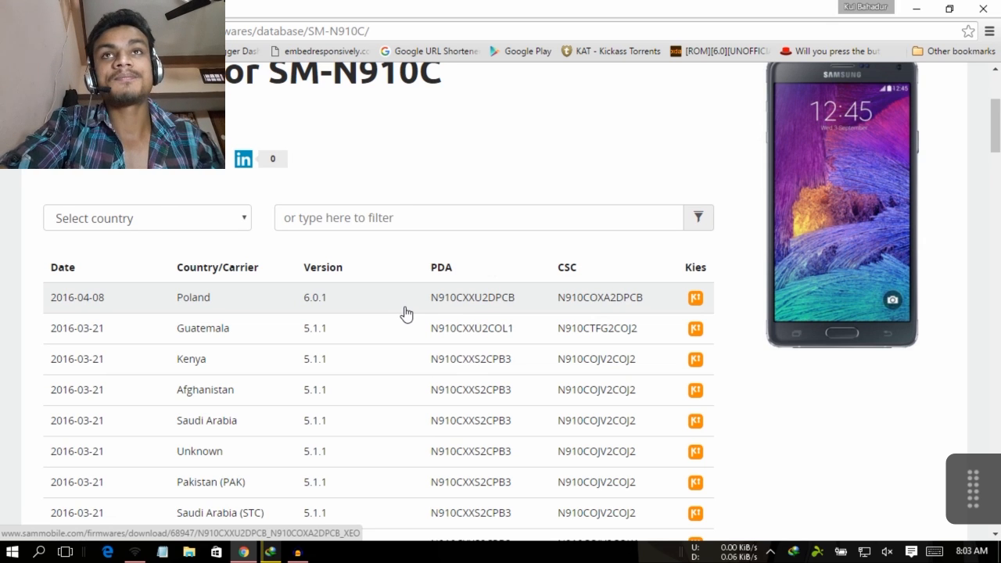
mouse_move(305, 517)
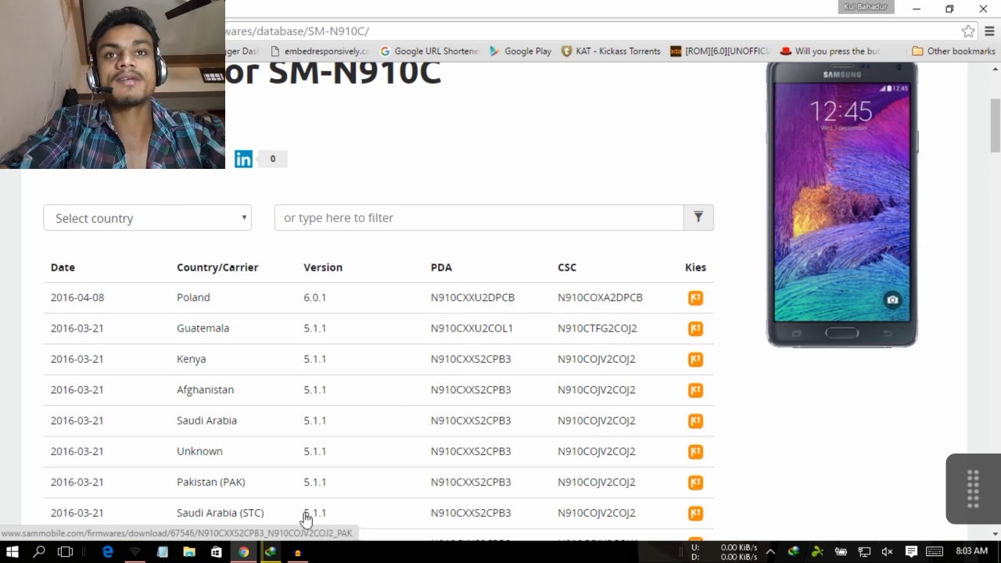